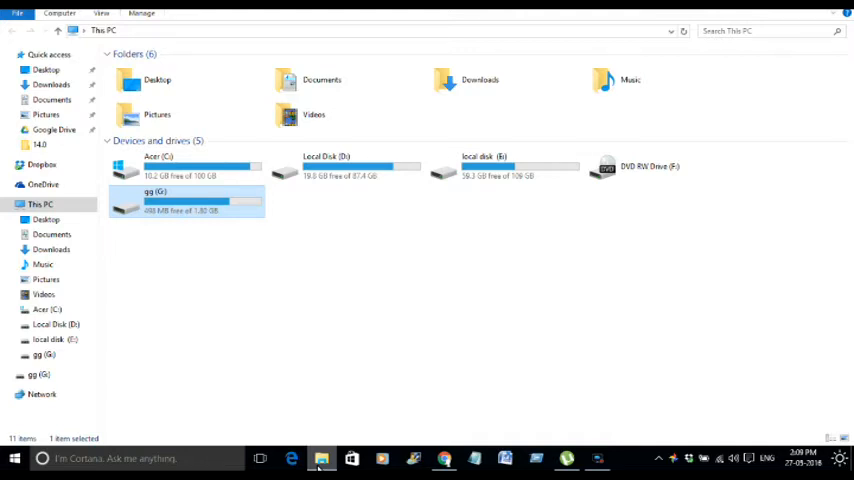
mouse_move(294, 412)
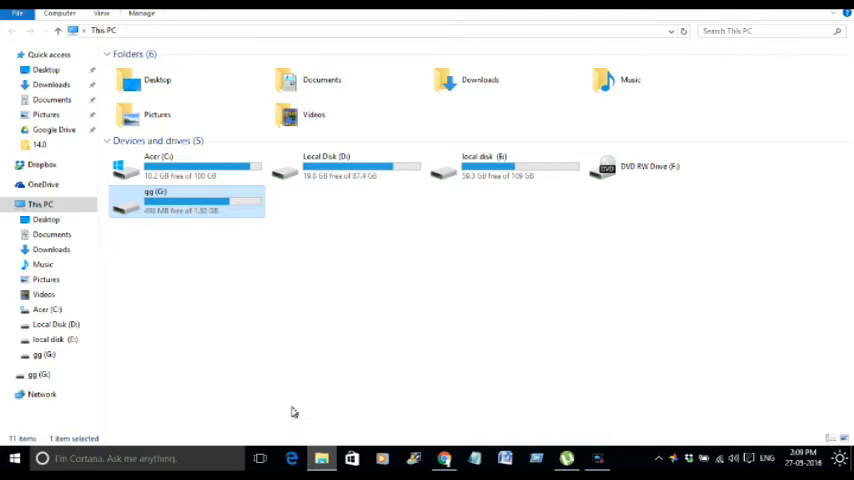
mouse_move(196, 232)
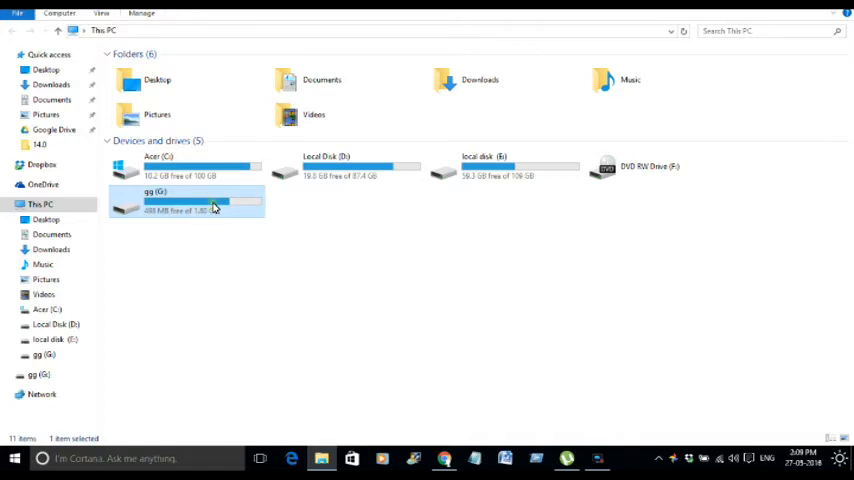
- Bring up the USB drive's Format dialog and choose NTFS as the file system
right_click(184, 200)
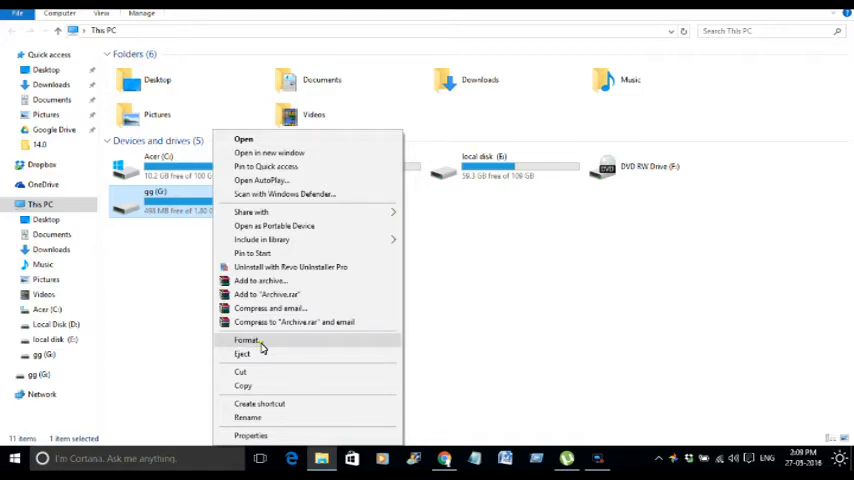
left_click(246, 340)
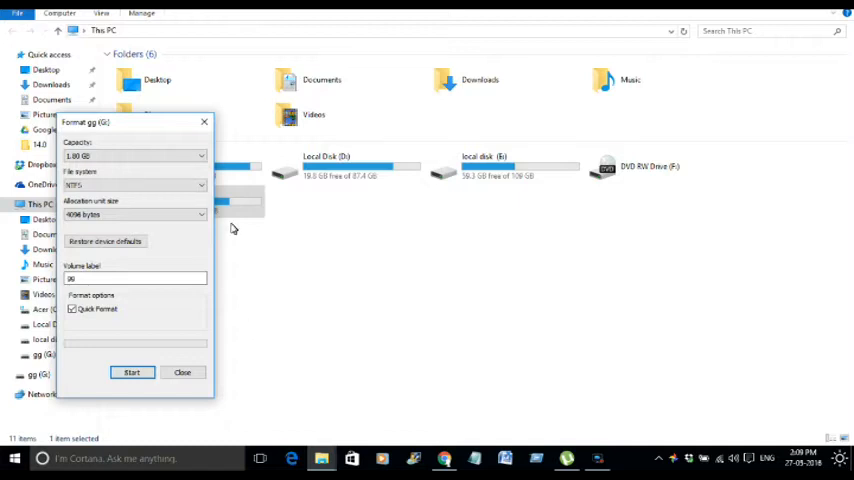
left_click(196, 184)
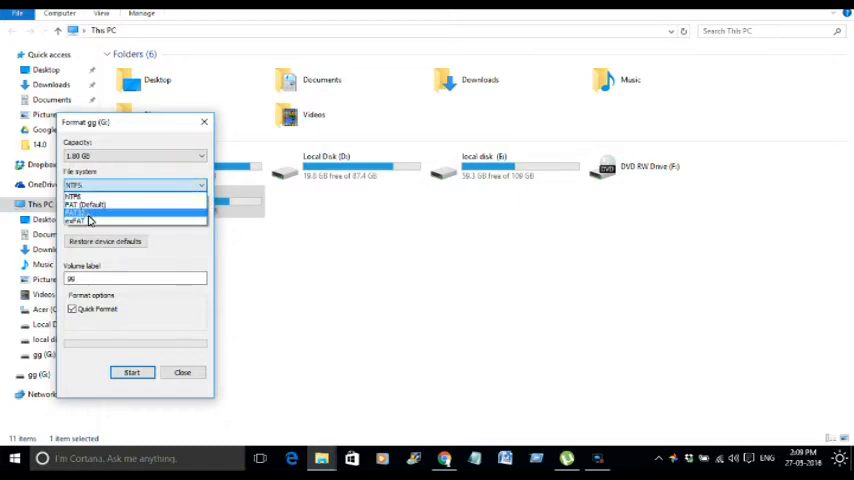
left_click(84, 212)
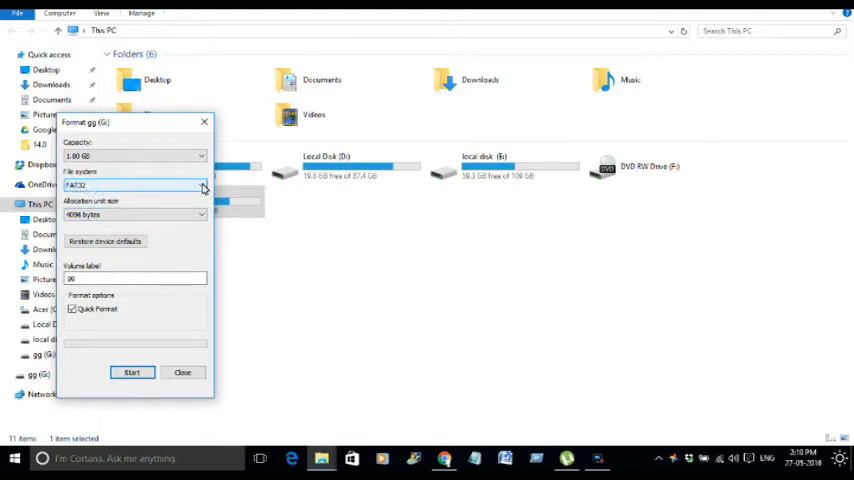
left_click(200, 184)
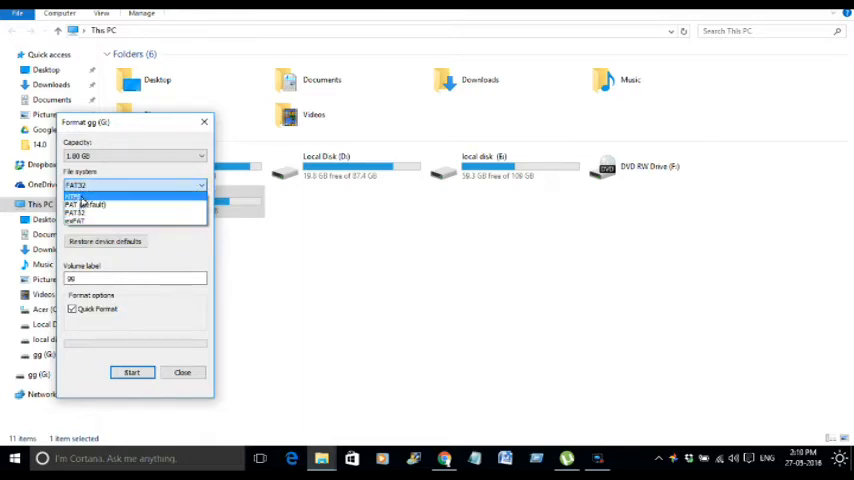
left_click(76, 186)
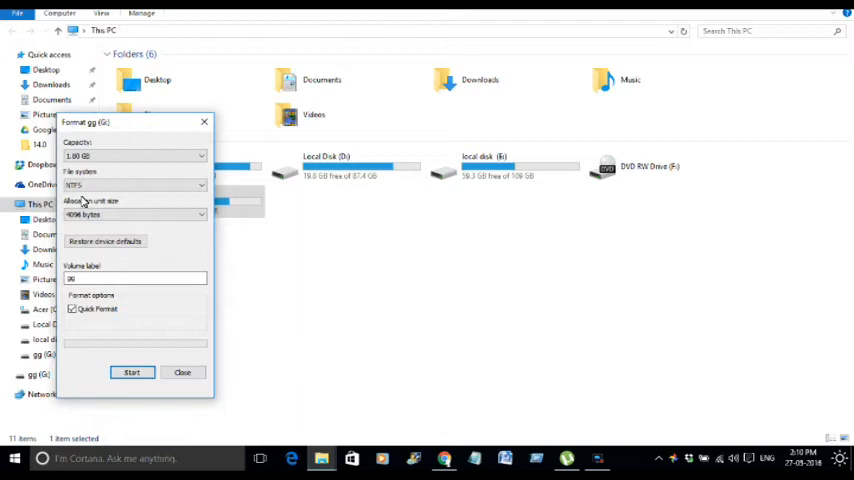
mouse_move(144, 352)
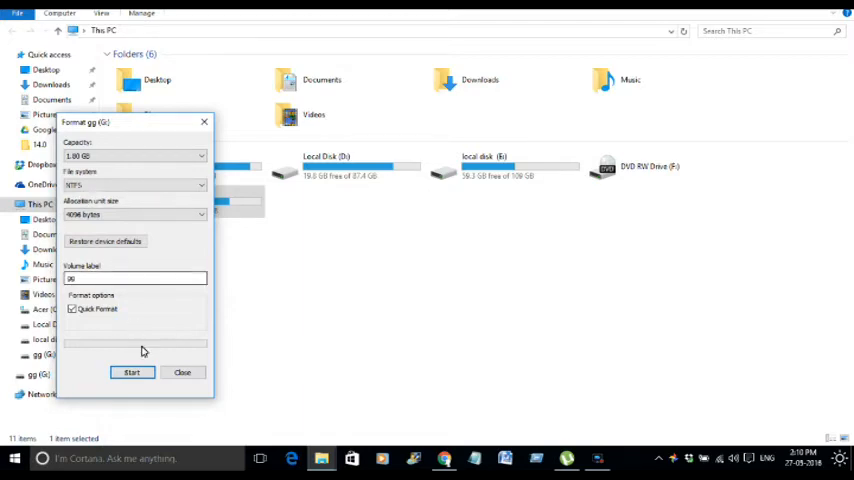
- Run the quick format, confirm erasing the drive's data, and dismiss the completion message
left_click(132, 372)
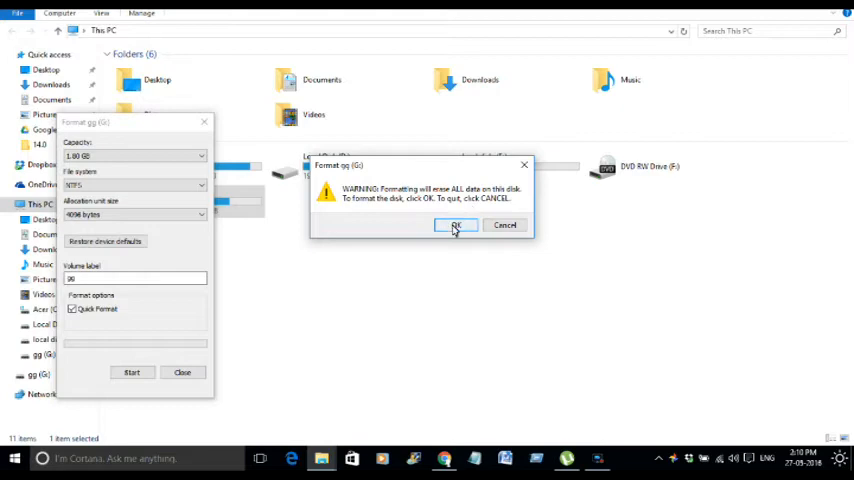
left_click(456, 224)
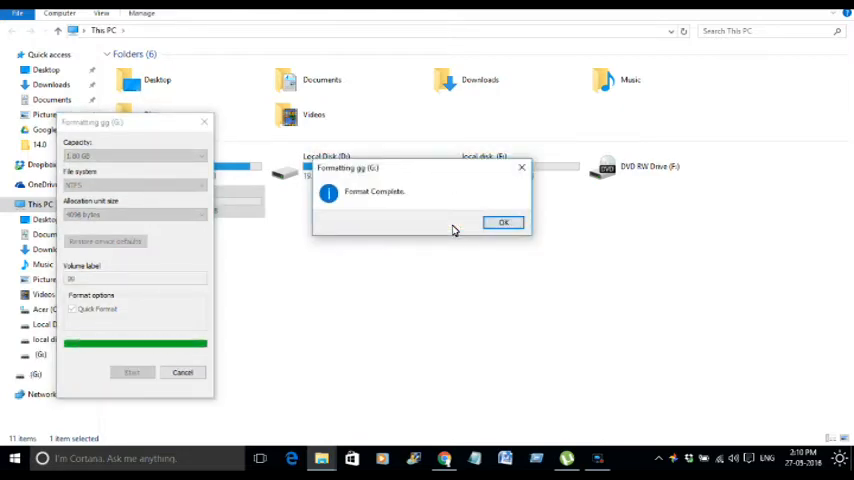
left_click(504, 222)
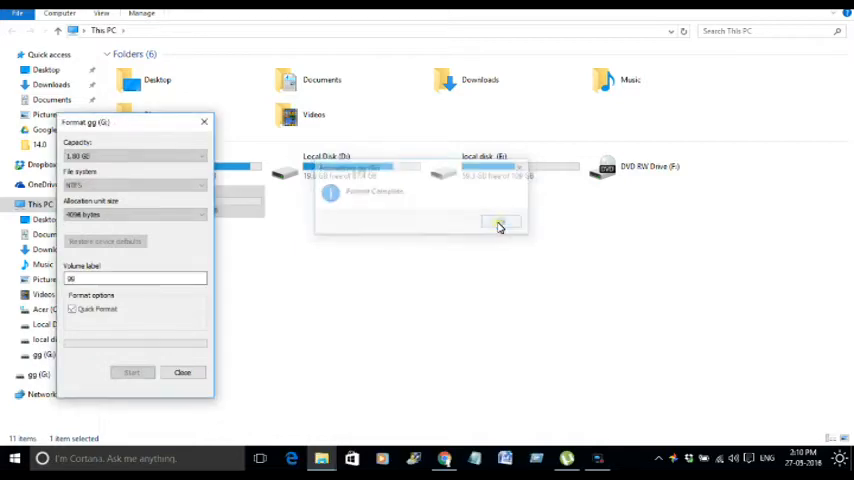
left_click(500, 224)
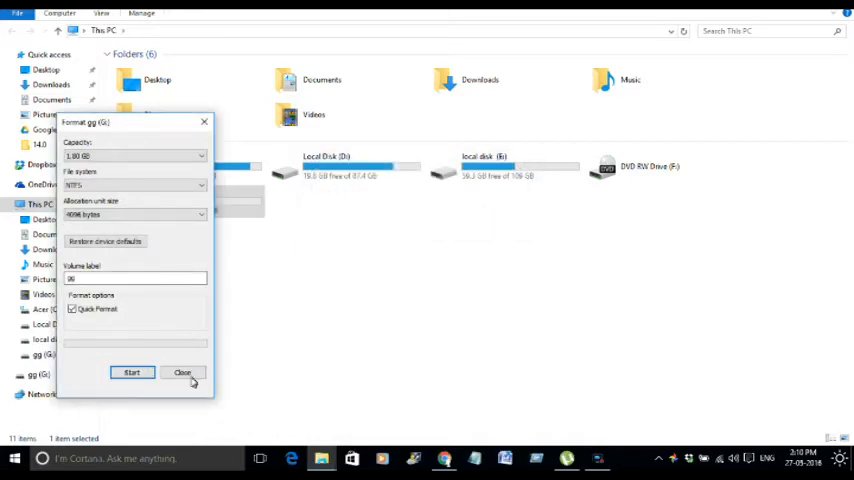
left_click(182, 372)
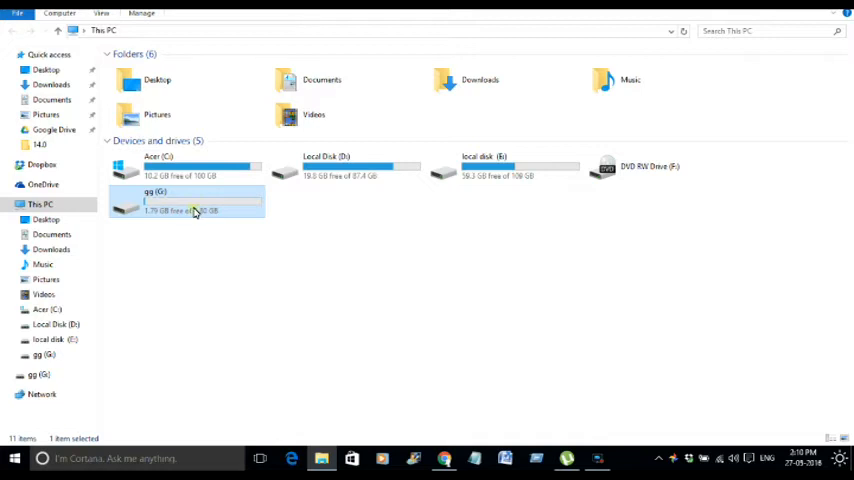
mouse_move(162, 208)
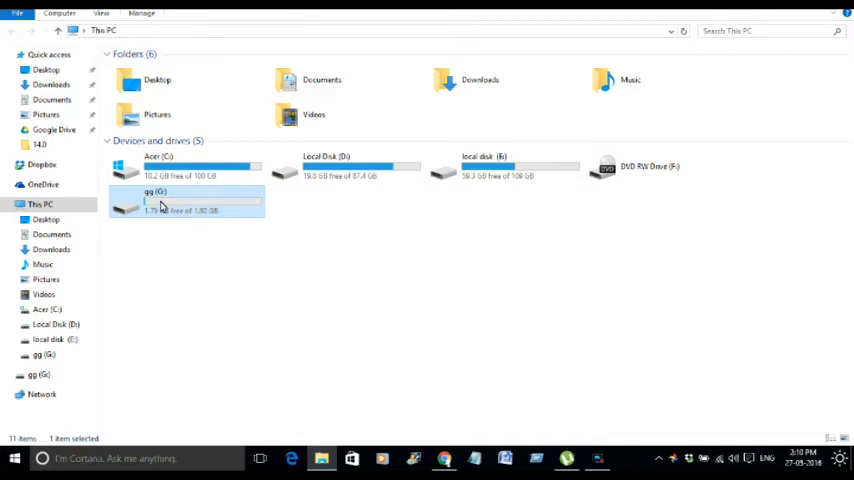
mouse_move(176, 206)
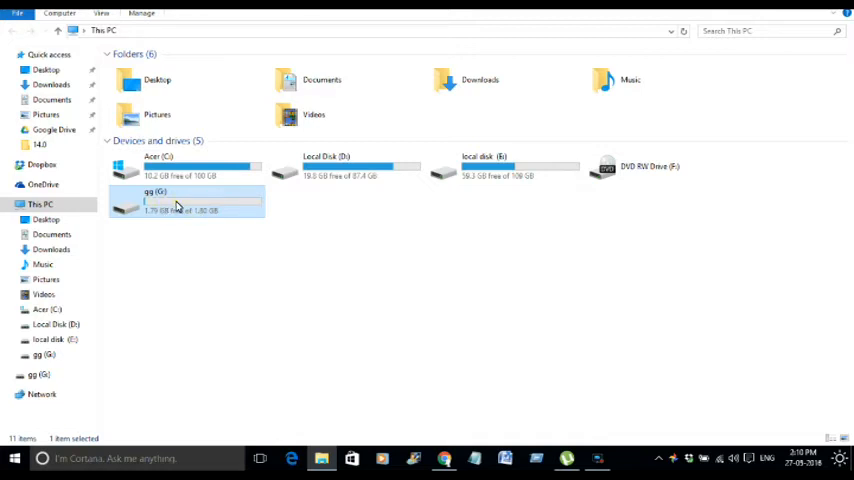
- In the drive's Properties Hardware list, select the USB flash disk and bring up its device properties
right_click(176, 204)
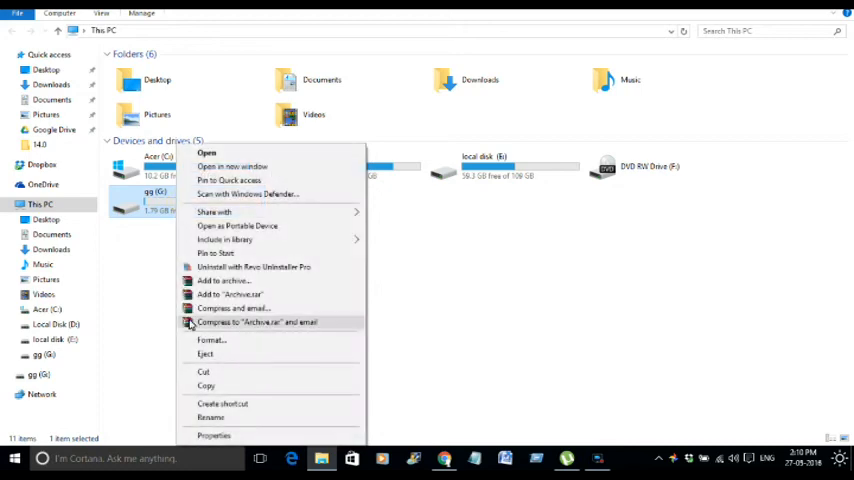
left_click(212, 436)
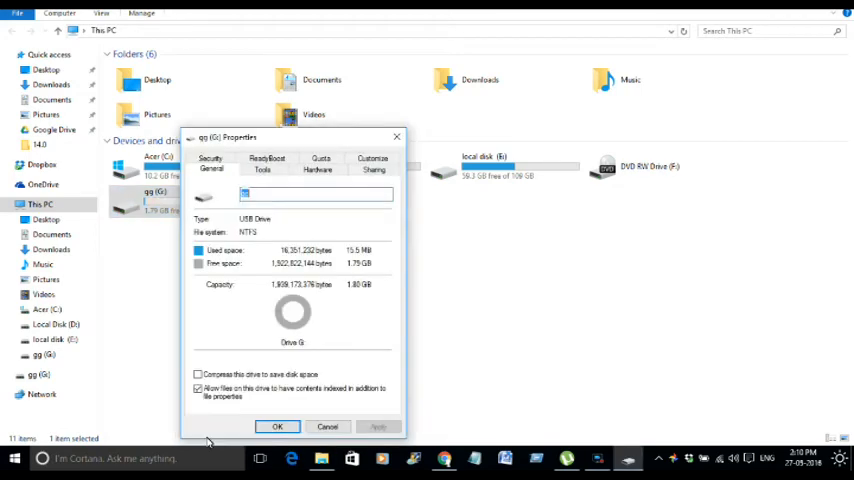
mouse_move(448, 344)
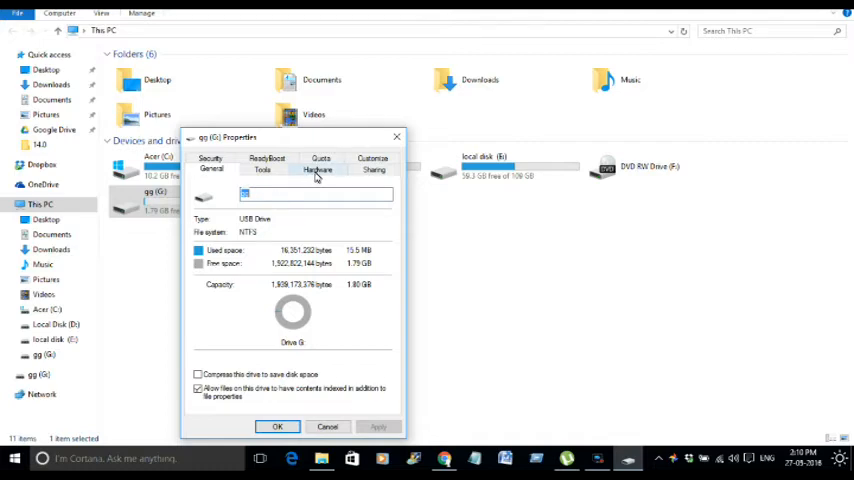
left_click(316, 168)
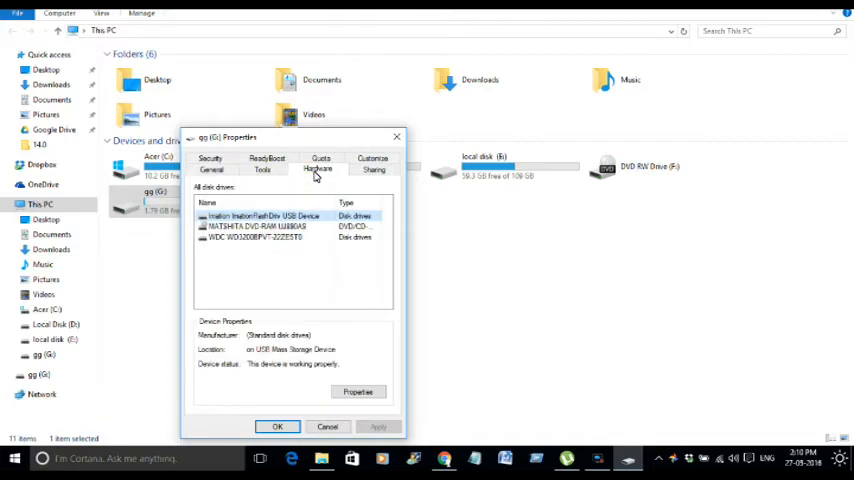
left_click(258, 236)
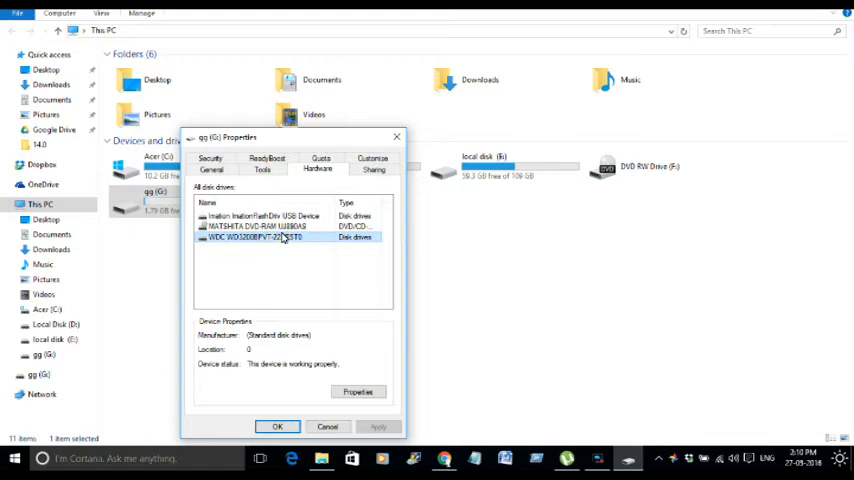
left_click(270, 216)
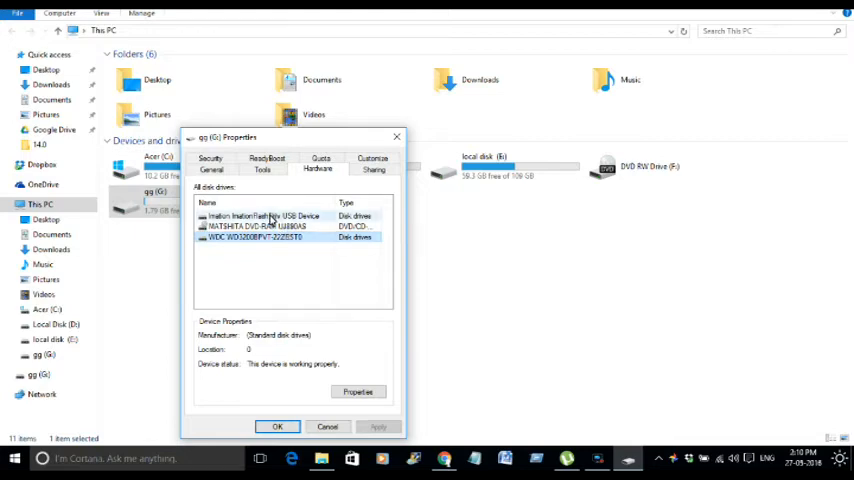
left_click(262, 216)
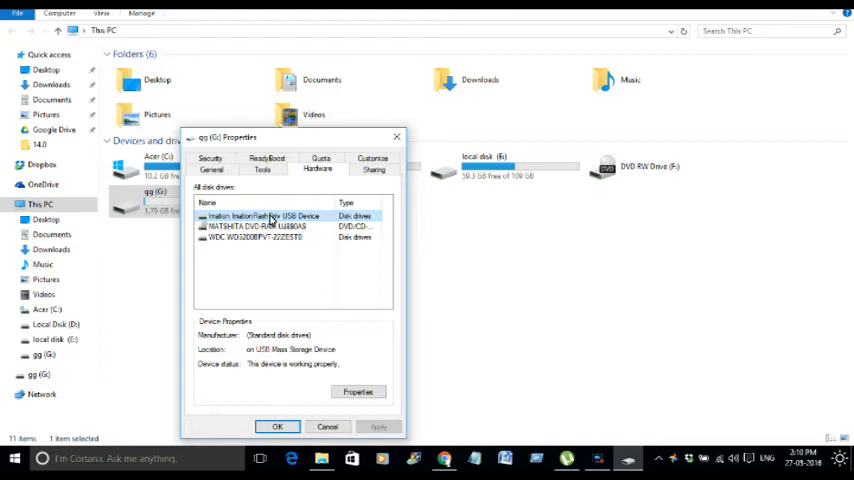
mouse_move(344, 388)
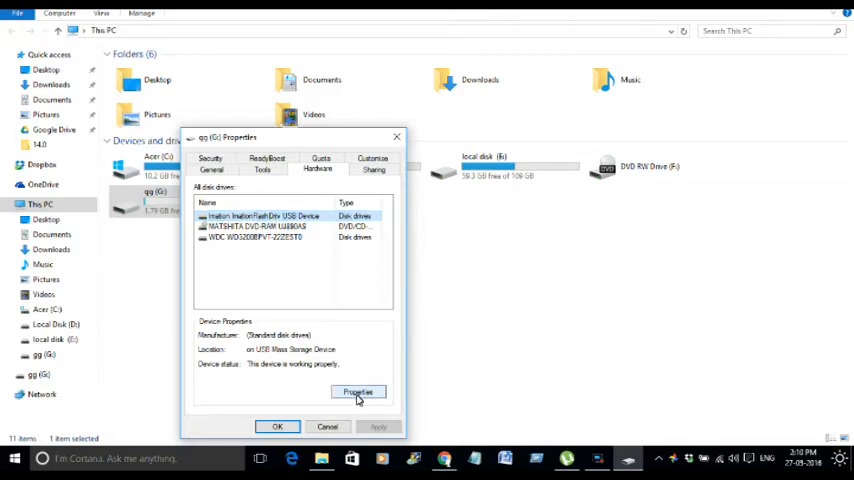
left_click(358, 392)
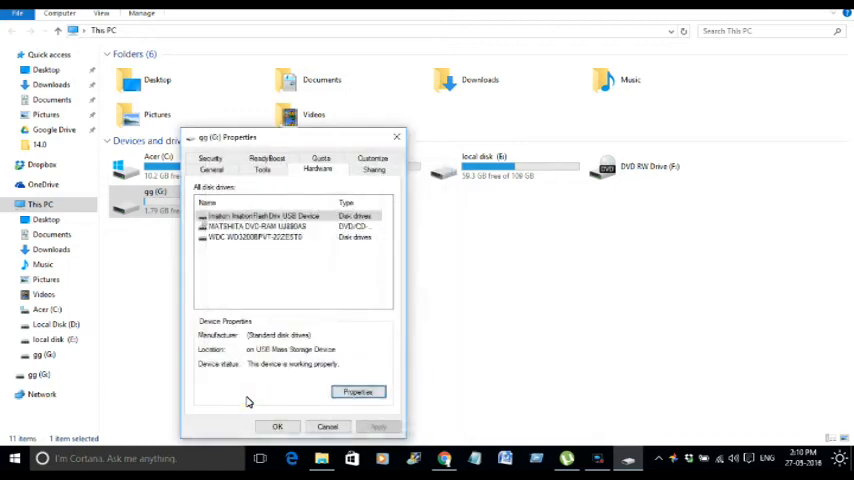
left_click(356, 392)
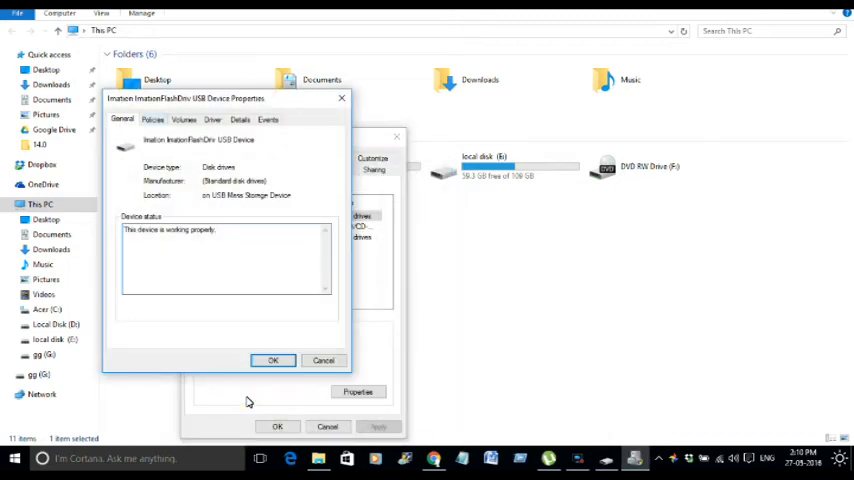
- Under Policies, switch the USB flash disk's removal policy to Better performance
left_click(152, 120)
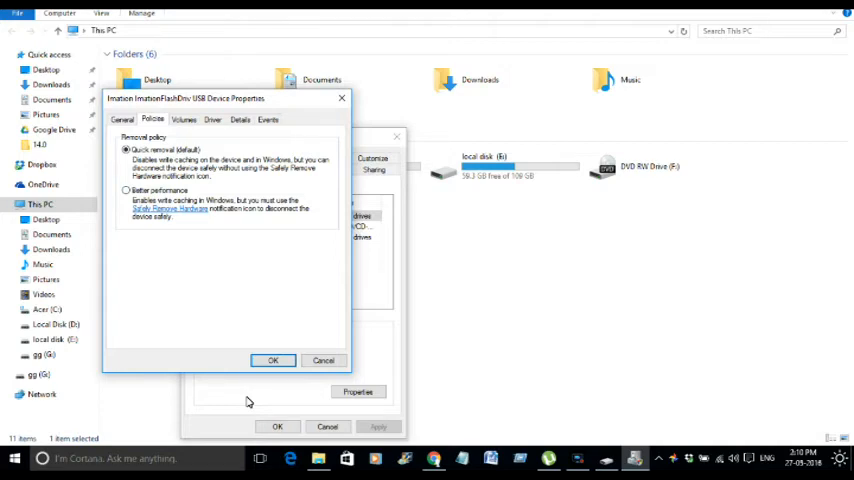
left_click(126, 190)
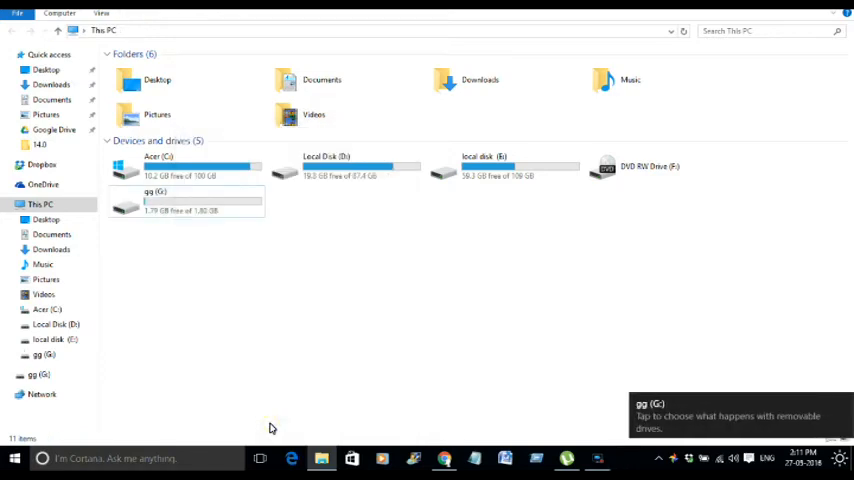
mouse_move(230, 264)
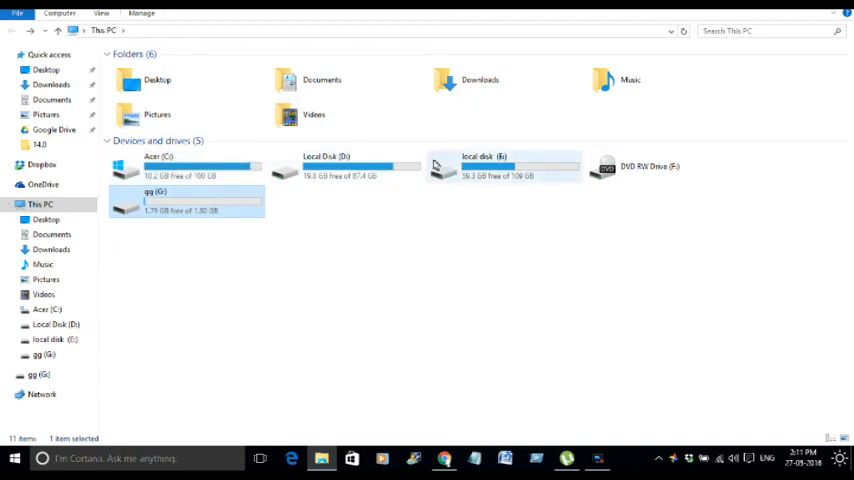
- Briefly browse Local Disk (D:) and a photo folder, then go back
double_click(326, 166)
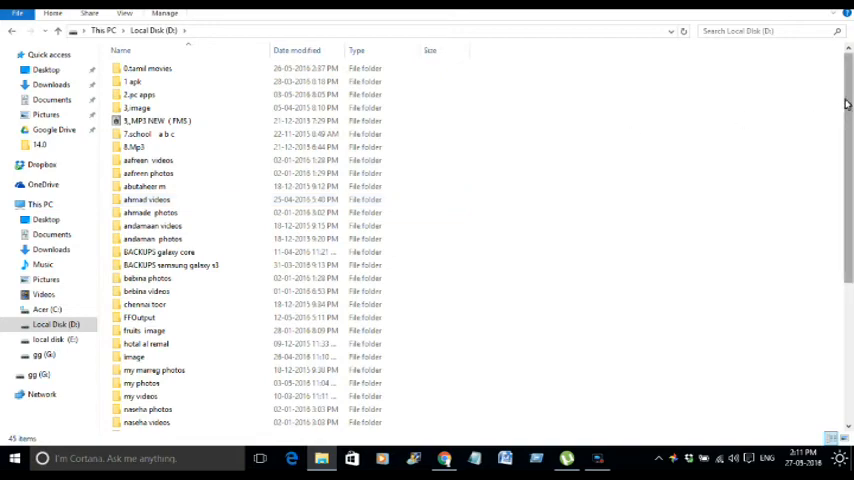
scroll("down", 3)
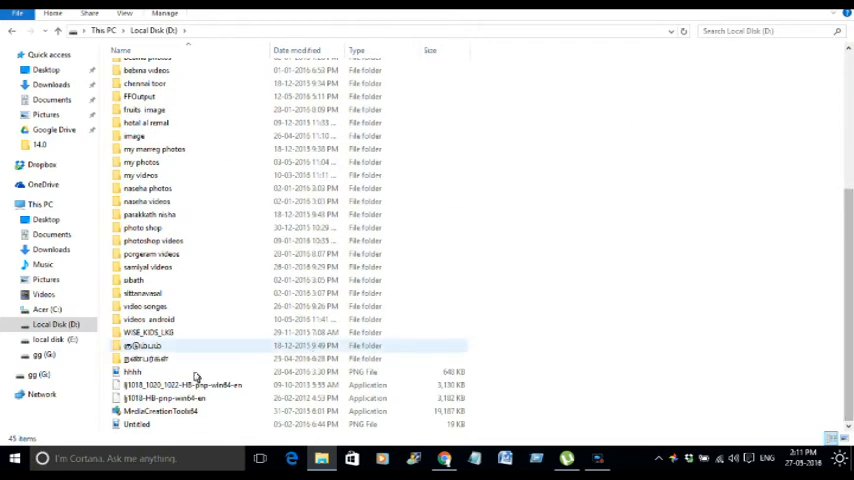
double_click(144, 344)
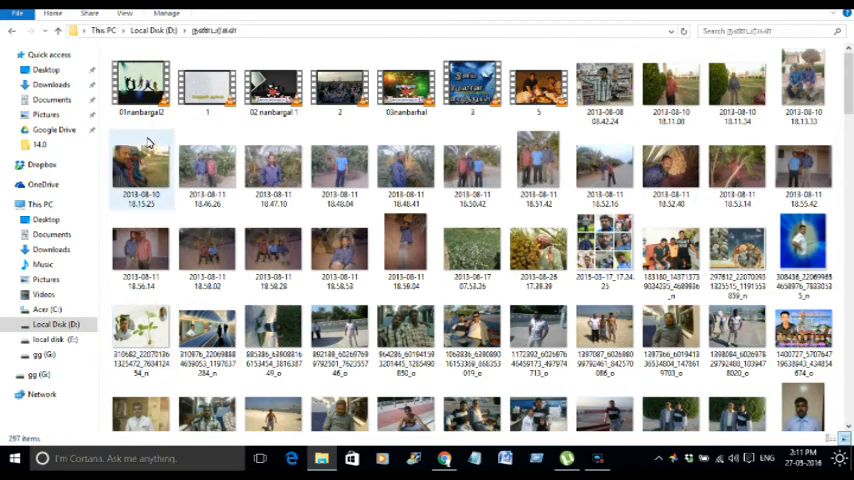
left_click(140, 82)
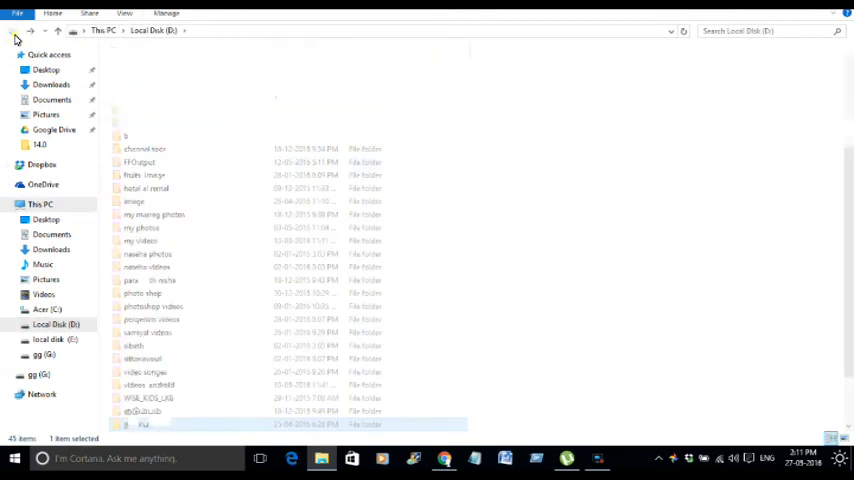
- Return to This PC and open the empty pen drive pp (G:)
left_click(40, 204)
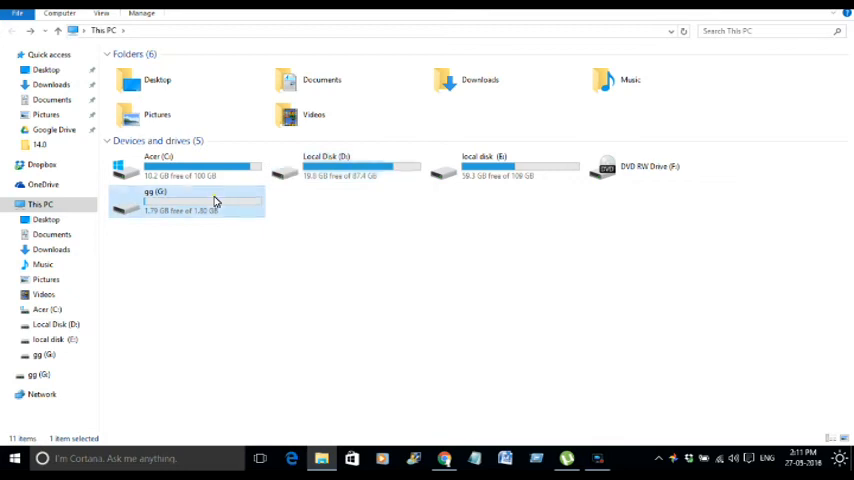
double_click(186, 200)
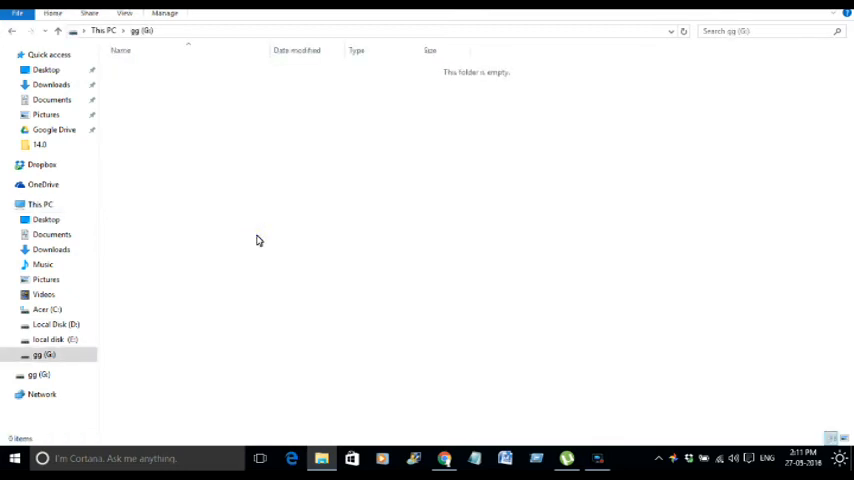